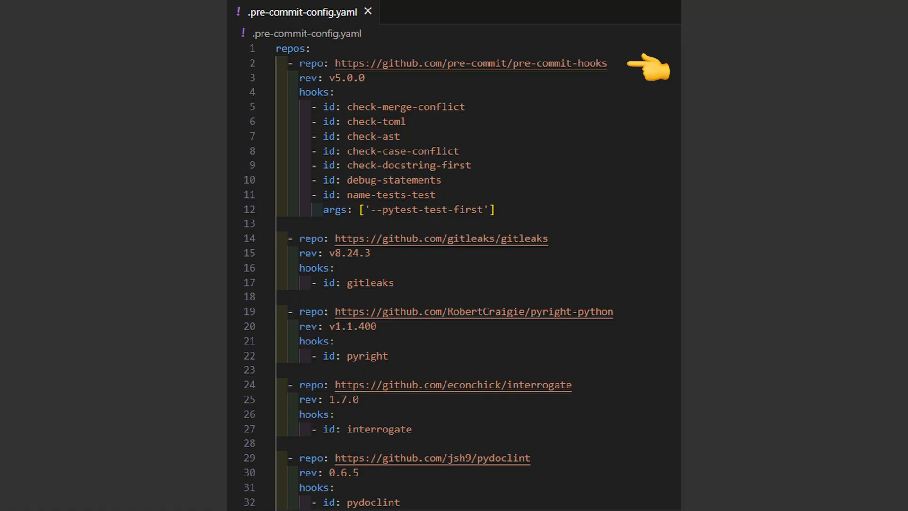
mouse_move(584, 242)
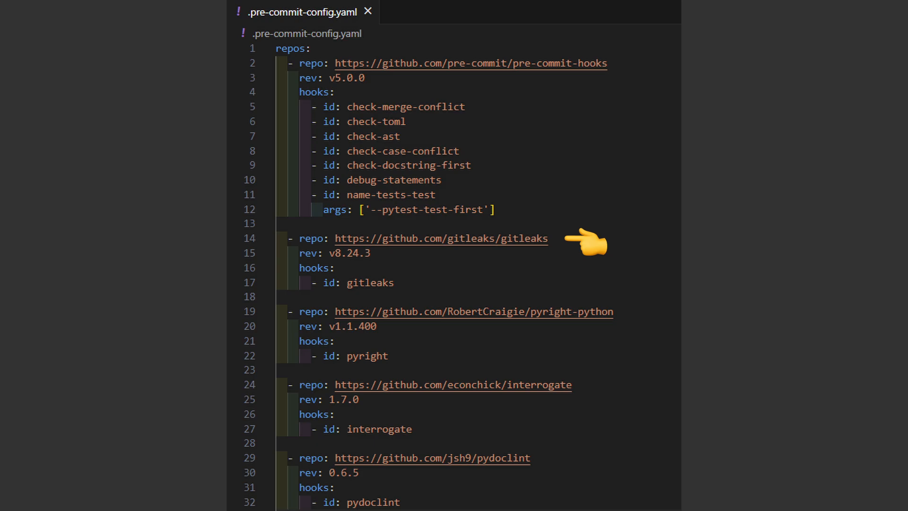
mouse_move(643, 317)
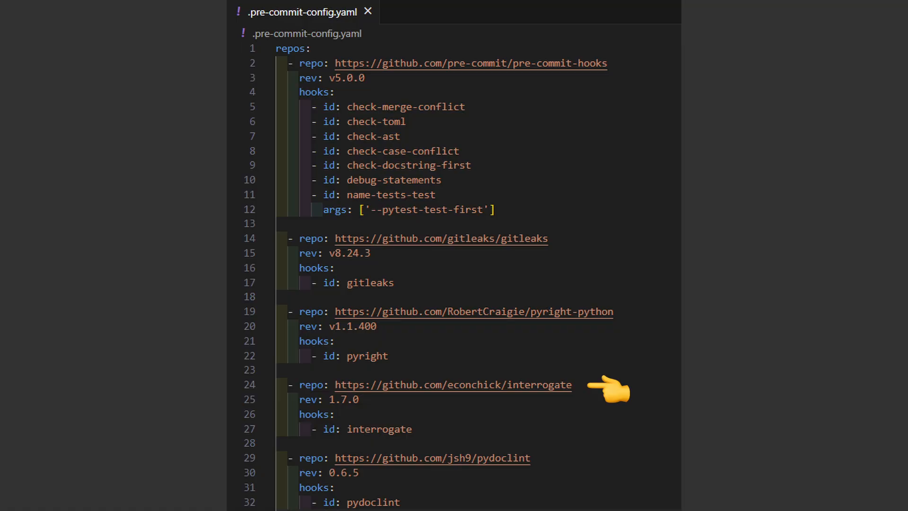
mouse_move(567, 460)
type("git add . && git commit -m \"f*ck it, we ball\"")
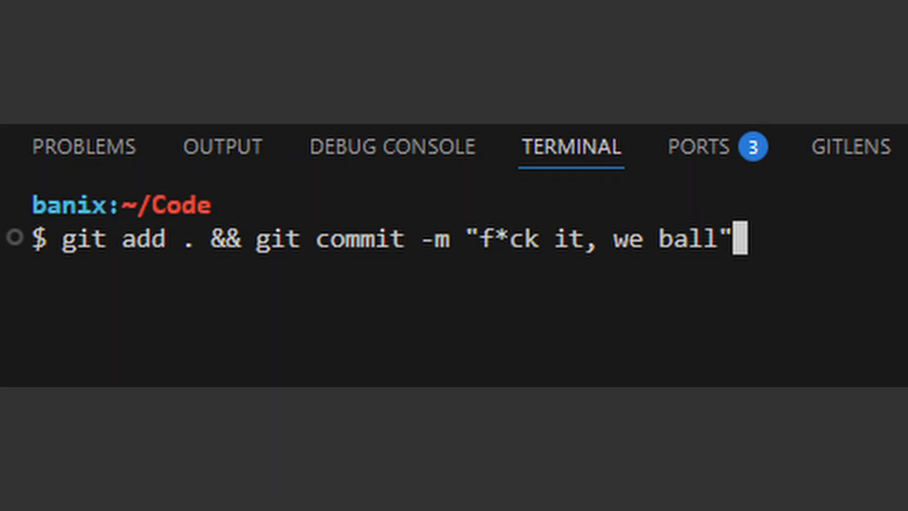
Run git add . && git commit to trigger the pre-commit hooks, where interrogate and ruff-format fail
key("Return")
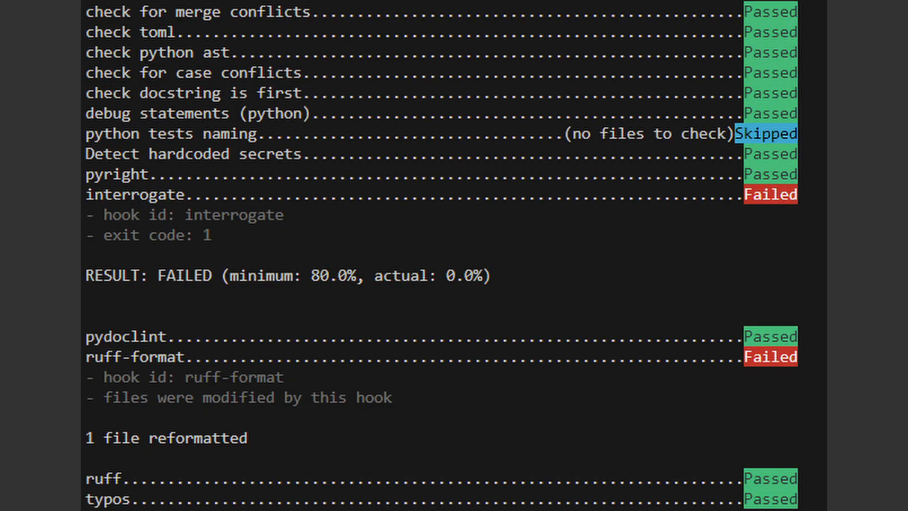